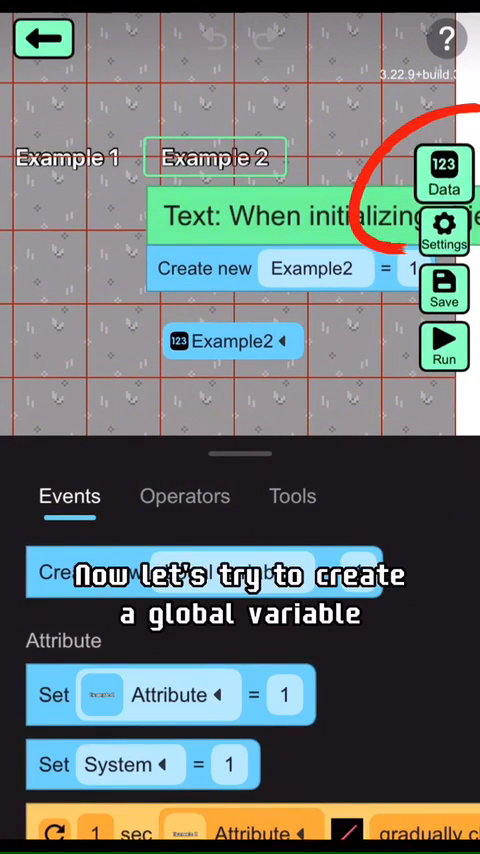
# Step: Create a numeric global variable named Example in Data management
pyautogui.click(444, 172)
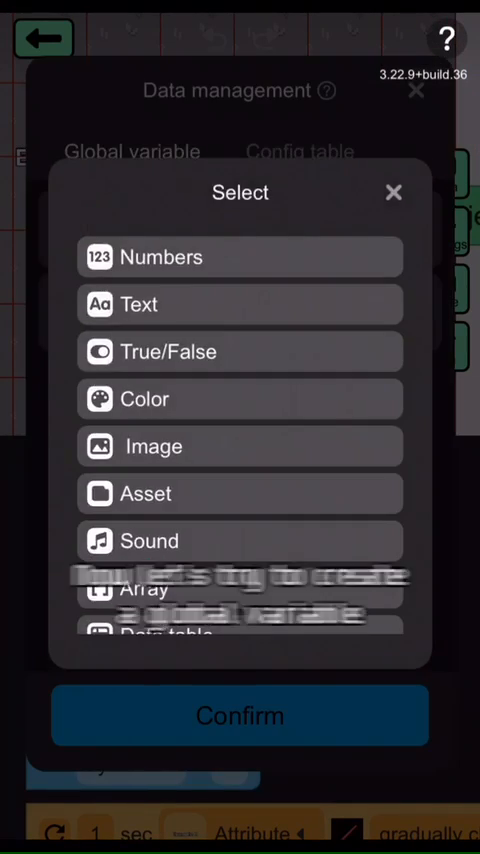
pyautogui.click(240, 256)
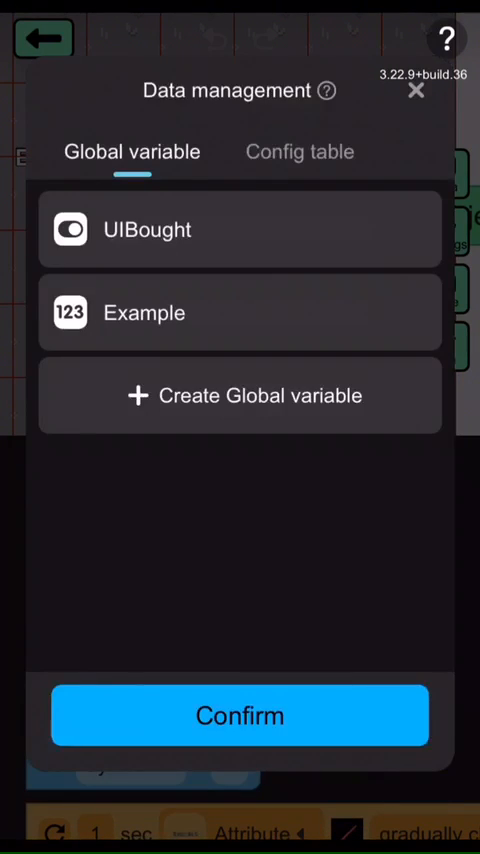
pyautogui.click(240, 716)
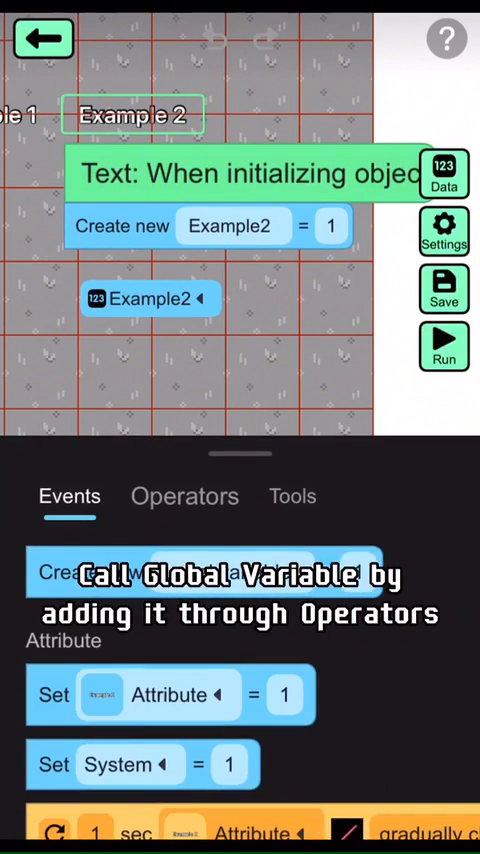
# Step: Return from Data management to the Example 2 object's initializing script
pyautogui.click(184, 496)
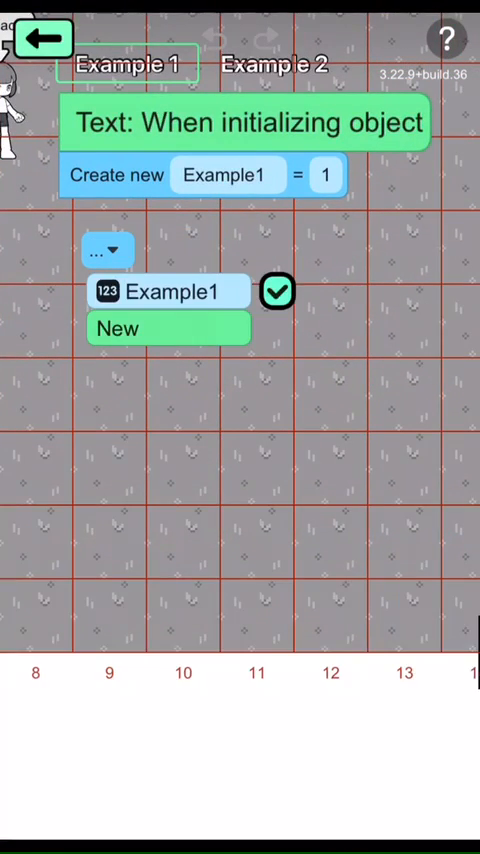
# Step: Set the new variable block under Create new to reference Example1
pyautogui.click(278, 292)
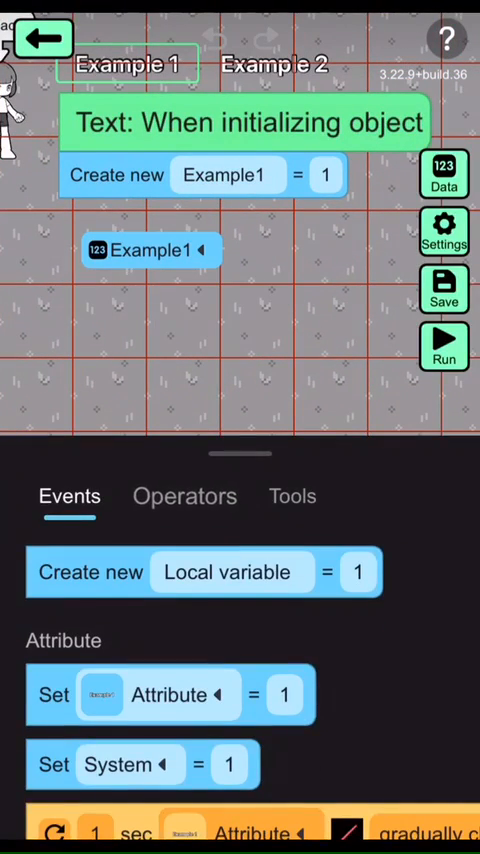